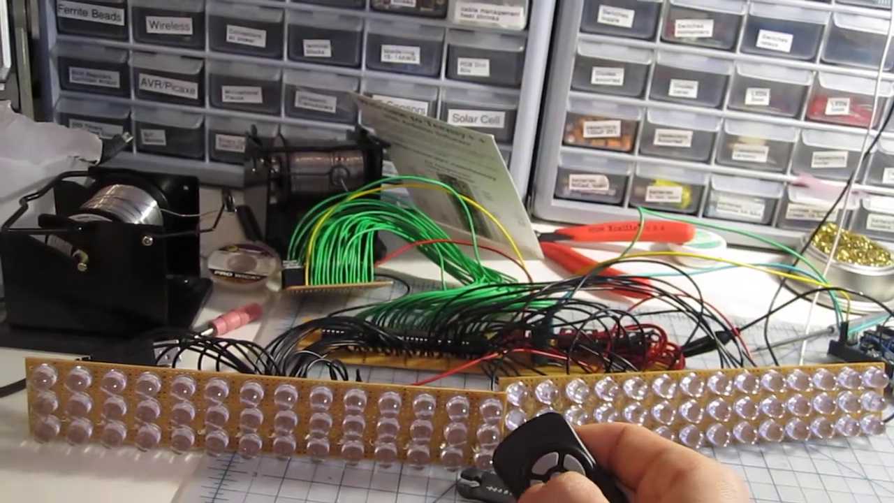
pyautogui.click(552, 454)
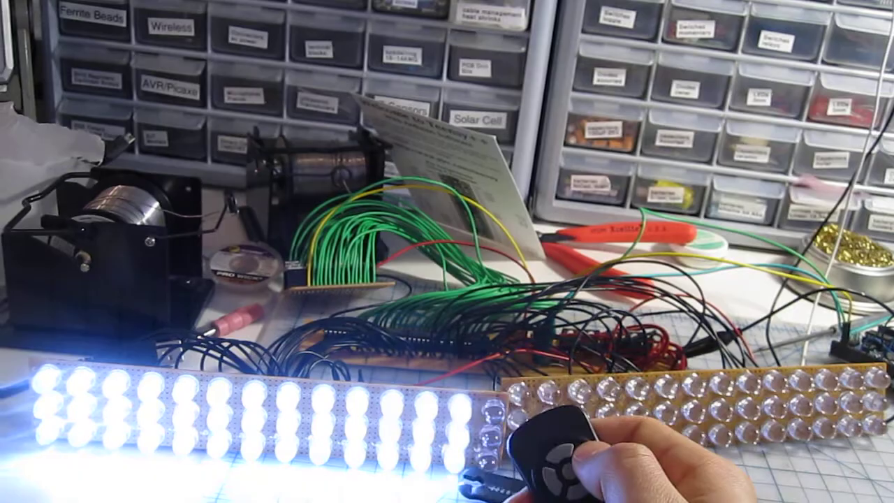
pyautogui.click(559, 447)
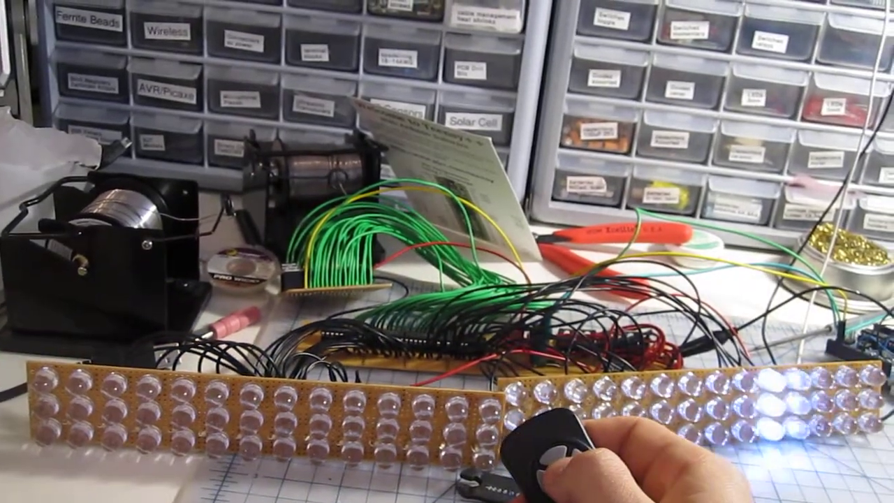